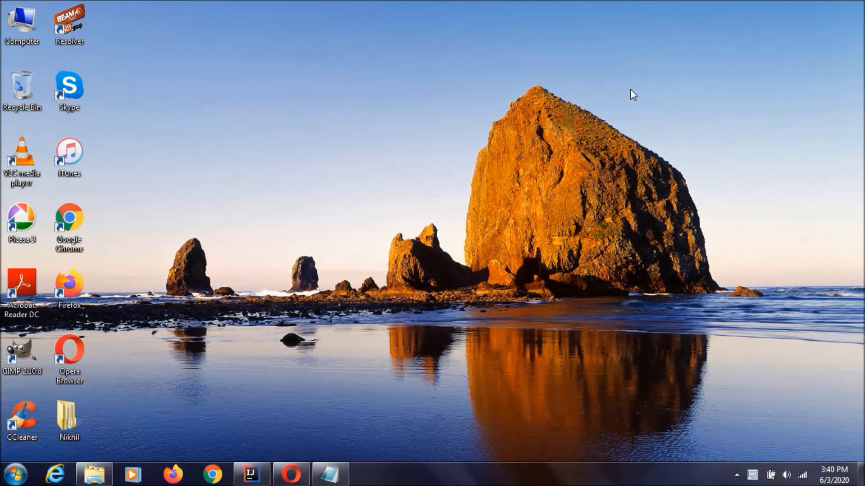
- Launch cmd.exe from the Start menu to get a Command Prompt window
left_click(12, 474)
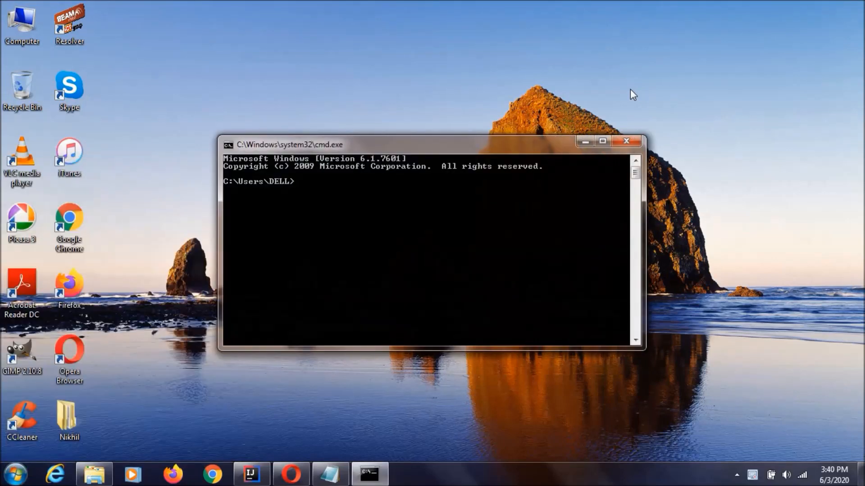
- Enter 'pip install pyautogui' at the prompt, then close the Command Prompt window
type("pip ins")
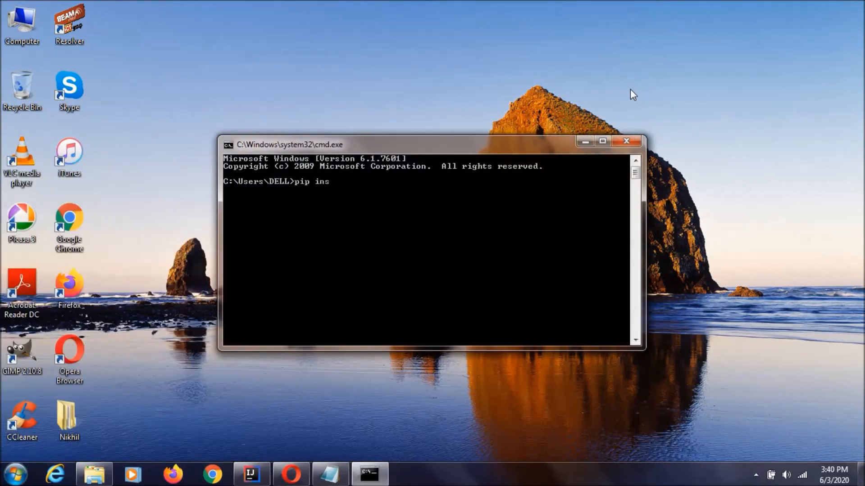
type("tall")
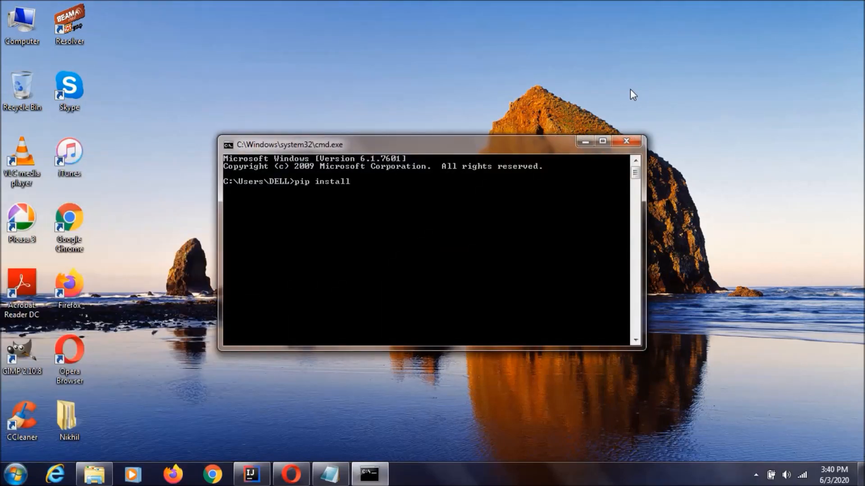
type("pyauto")
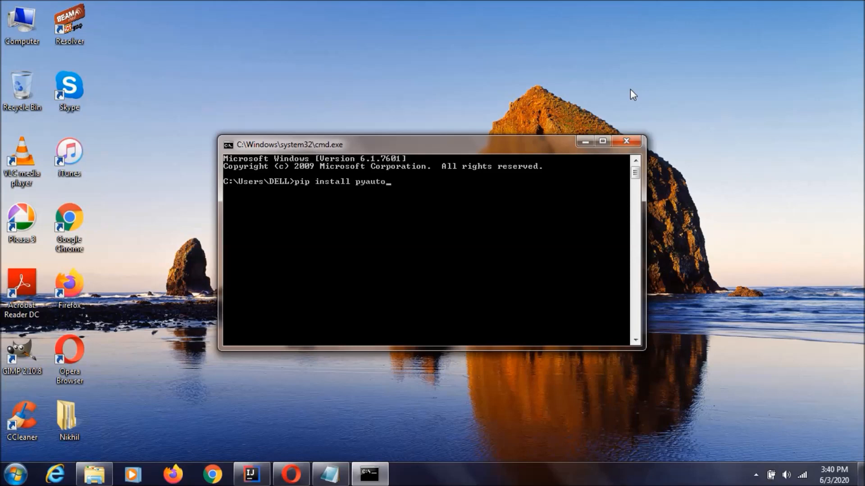
type("gui")
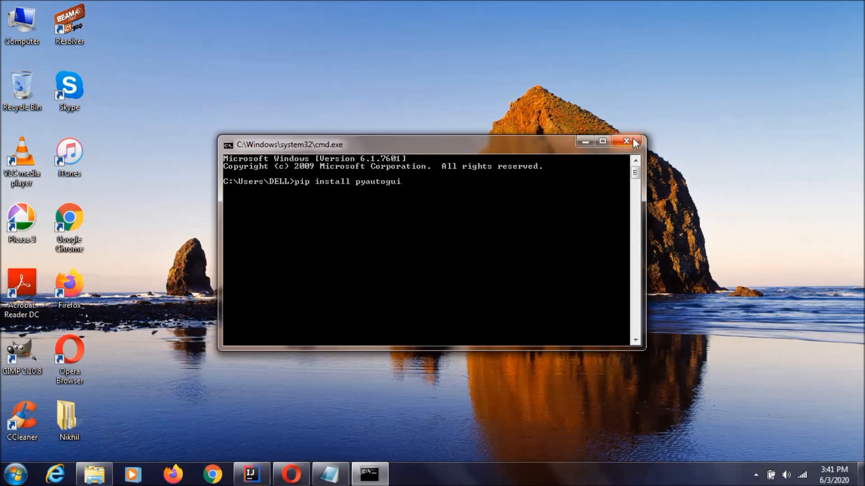
left_click(626, 142)
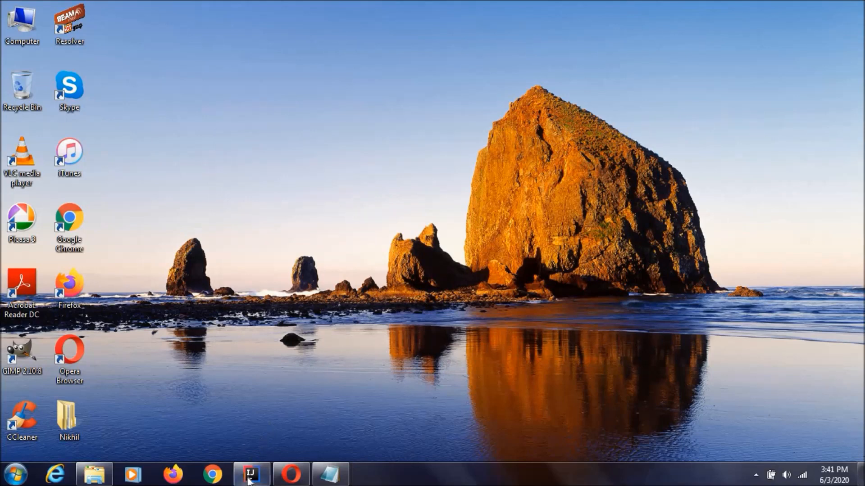
- Show gp.py in PyCharm and highlight the import time and time.sleep(3) lines
left_click(252, 473)
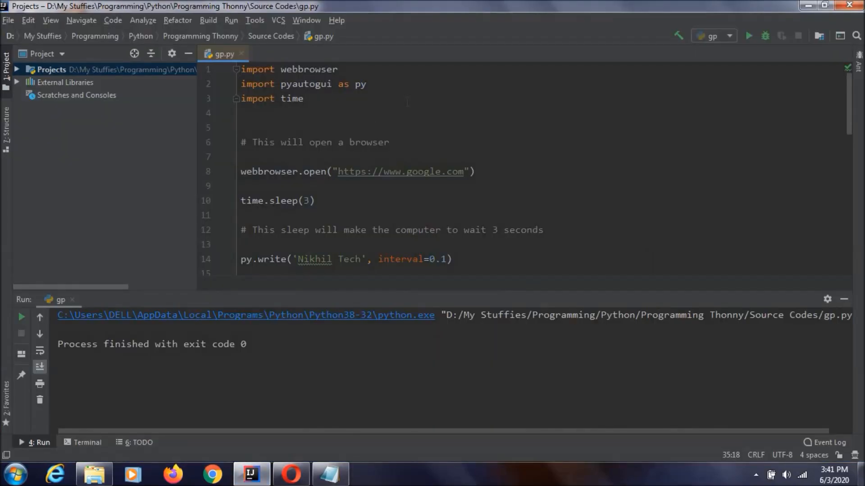
triple_click(304, 84)
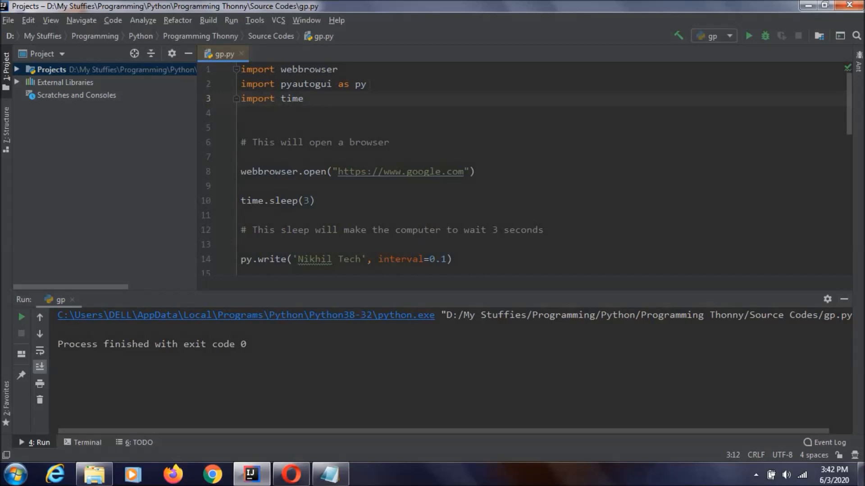
triple_click(270, 99)
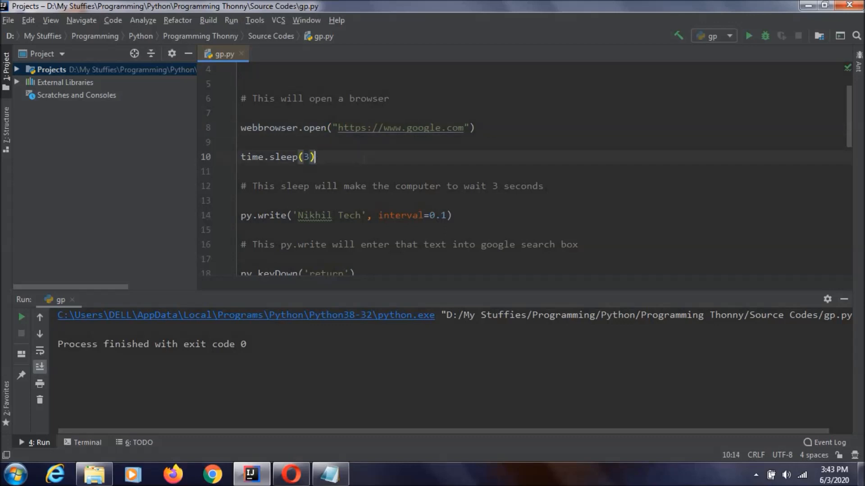
scroll("down", 3)
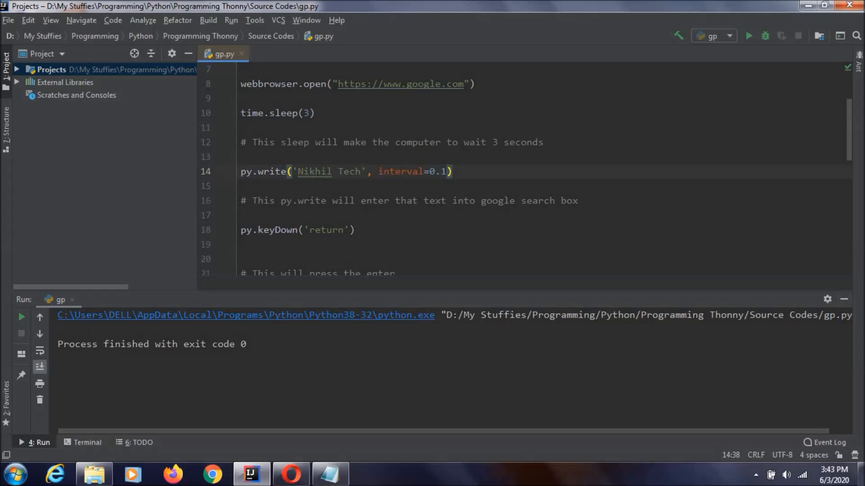
scroll("down", 3)
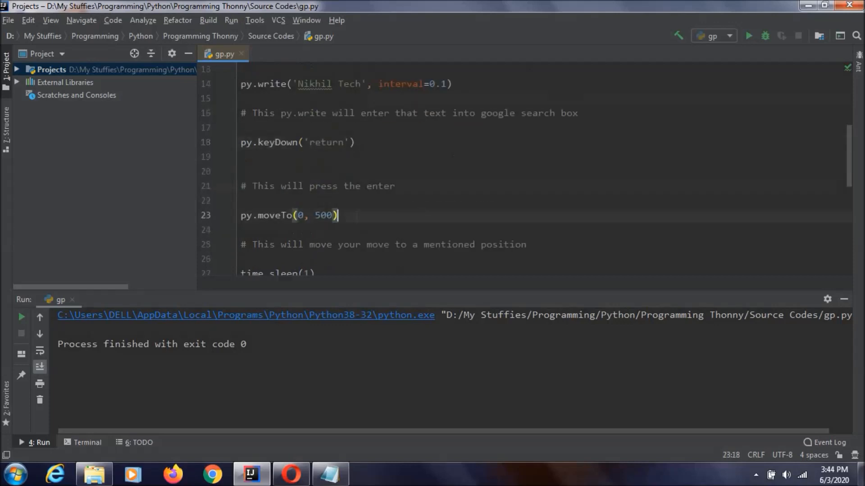
left_click(337, 215)
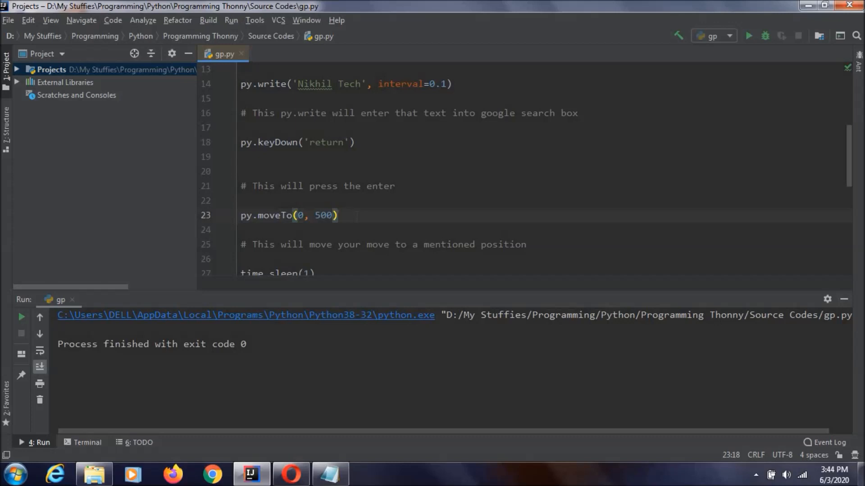
mouse_move(3, 232)
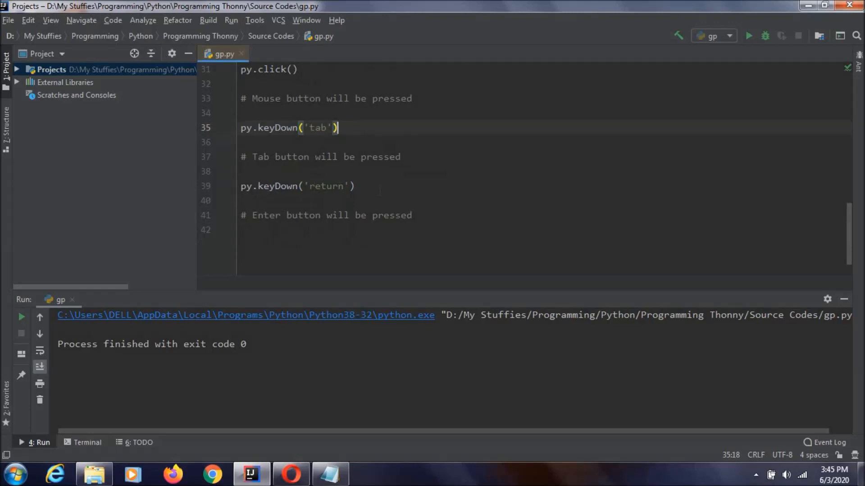
- Restore the url - Notepad window holding the repl.it link over the editor
left_click(240, 229)
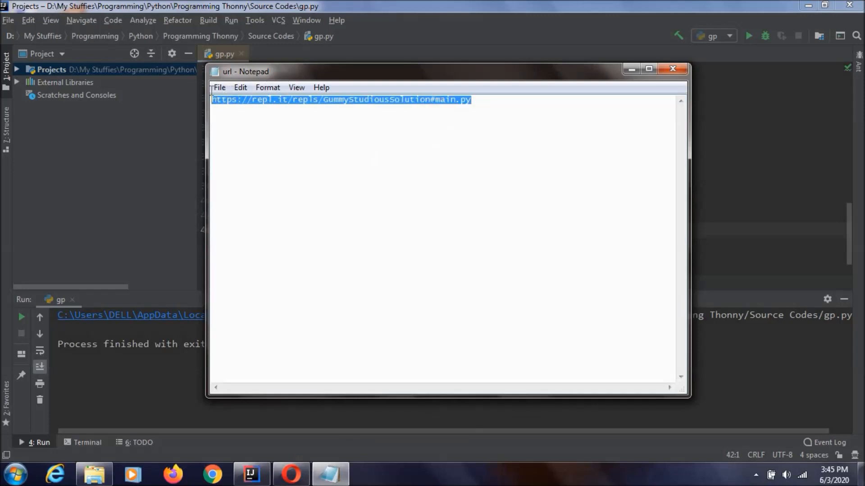
- Minimize Notepad and rerun gp.py so it searches Google for 'Nikhil Tech'
left_click(291, 474)
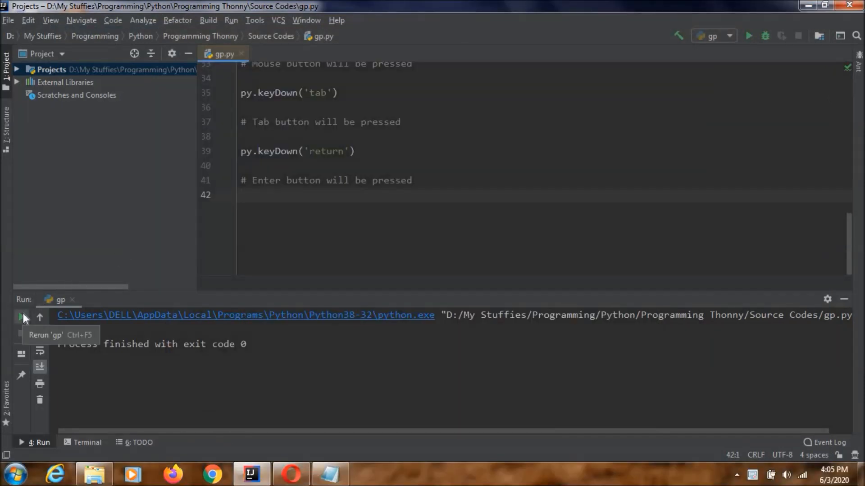
left_click(21, 316)
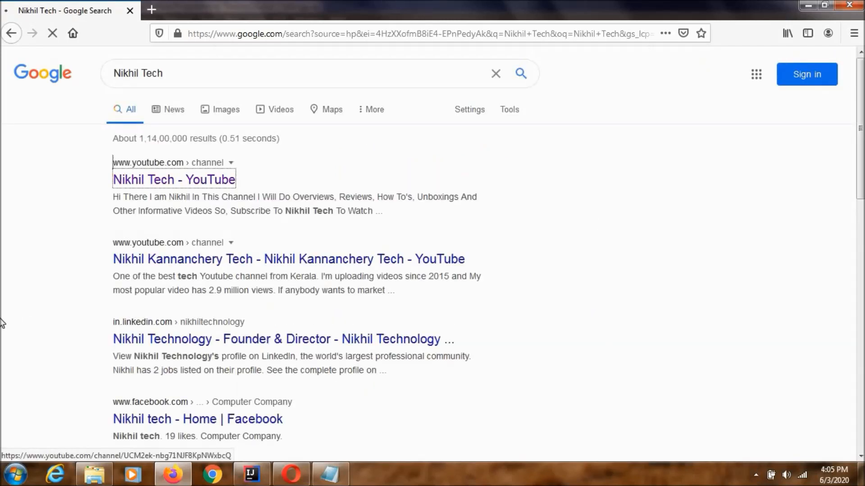
- Follow the first Google result to land on the Nikhil Tech YouTube channel
left_click(173, 180)
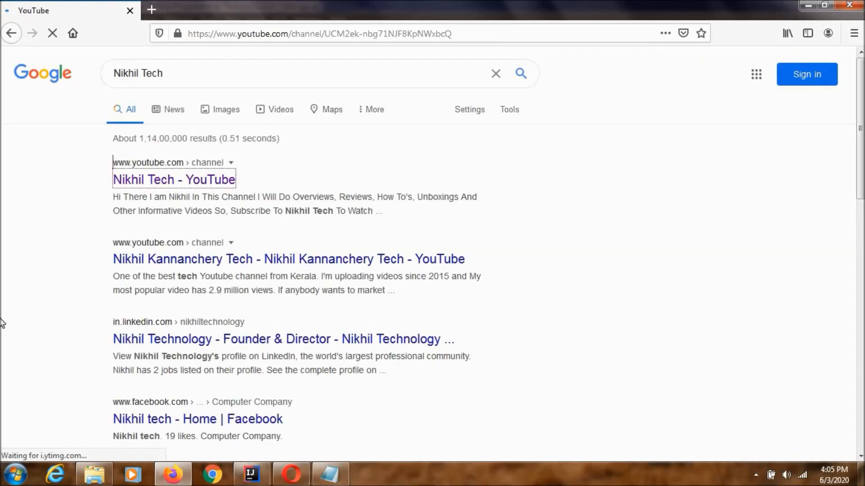
left_click(173, 180)
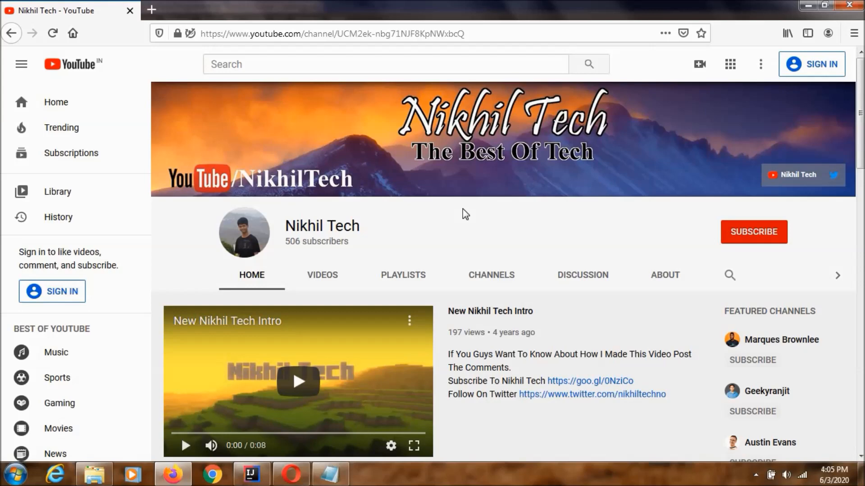
mouse_move(535, 143)
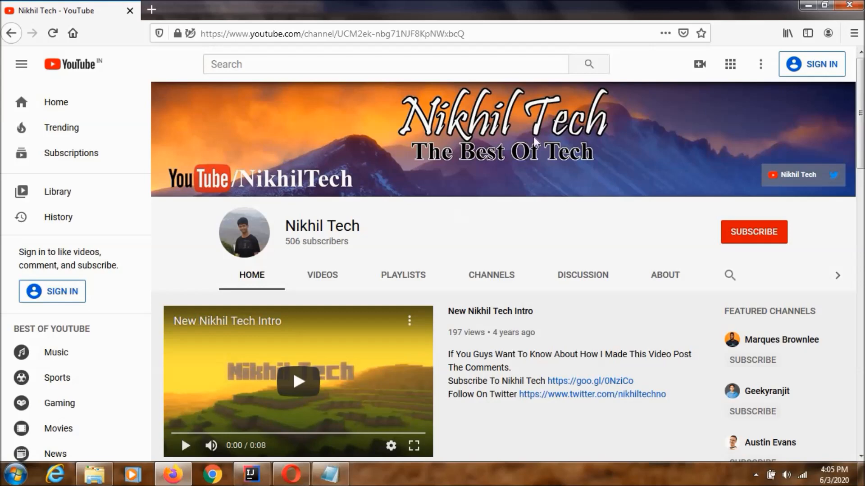
mouse_move(461, 235)
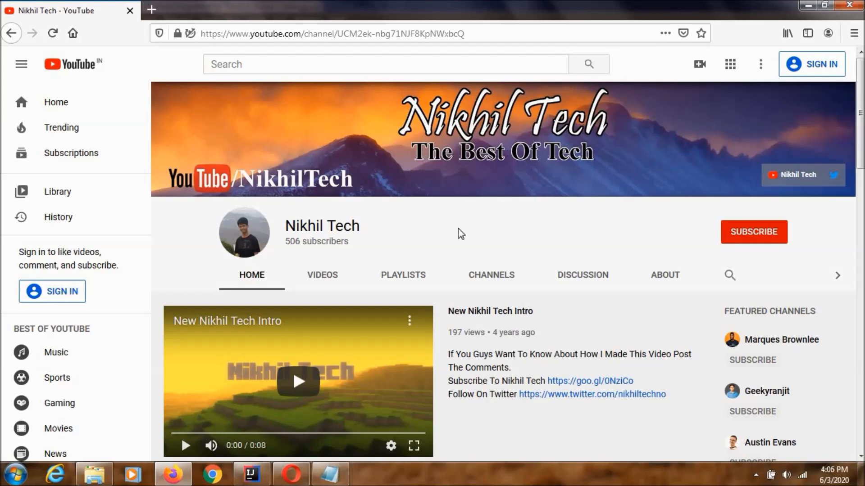